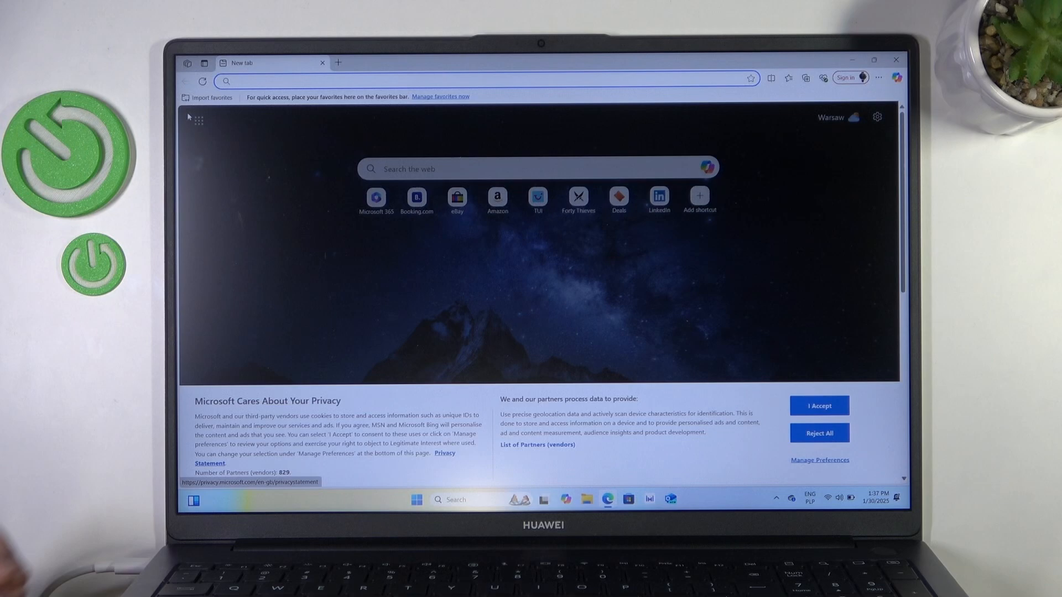
Search Bing for Google Chrome, dismiss the cookie notice, and open Google's Chrome download page.
text(google server root password chatgpt meme)
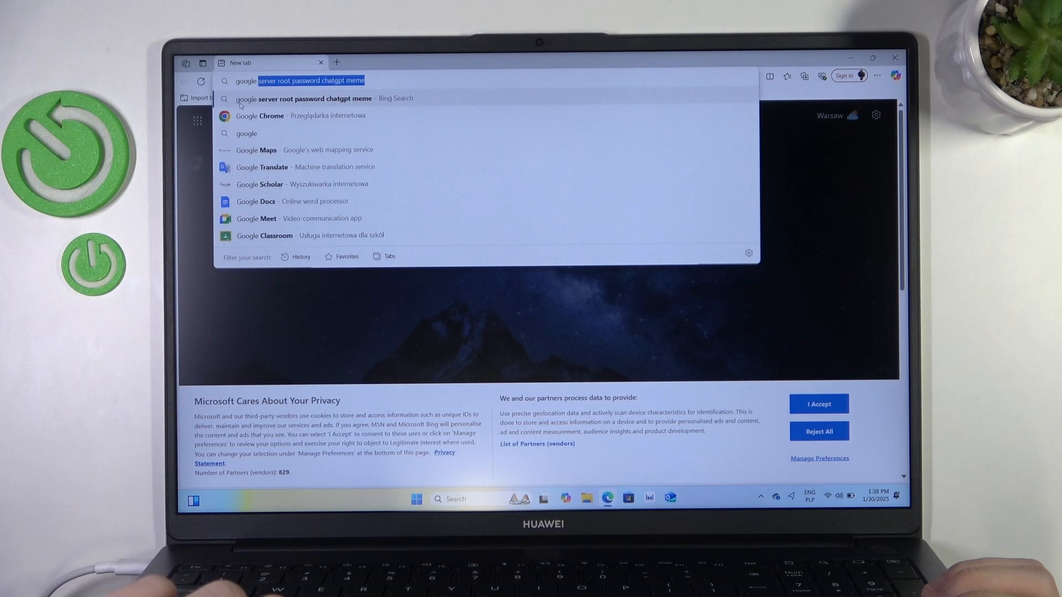
click(272, 115)
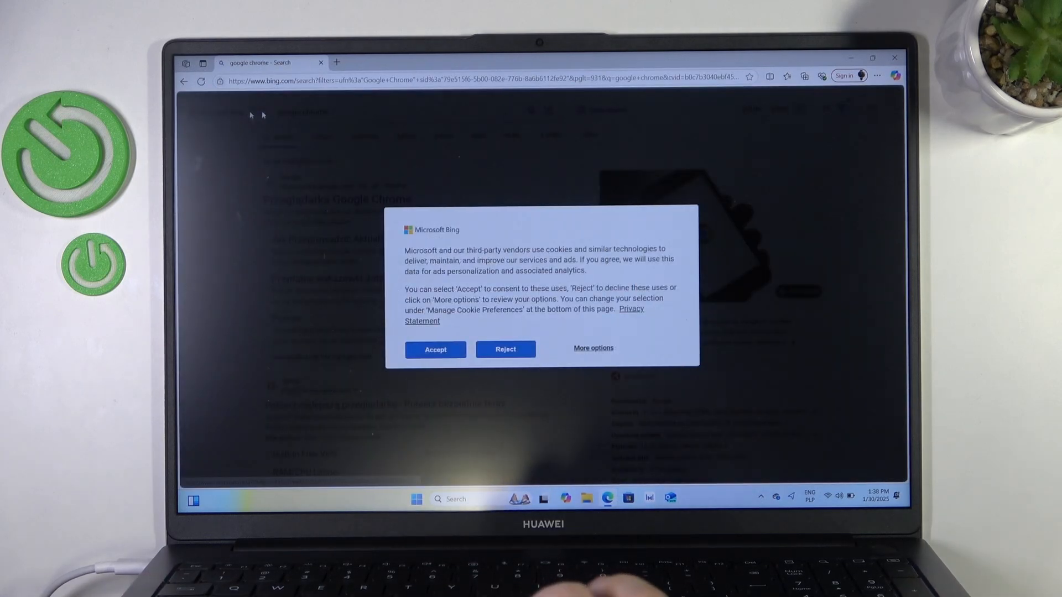
click(435, 349)
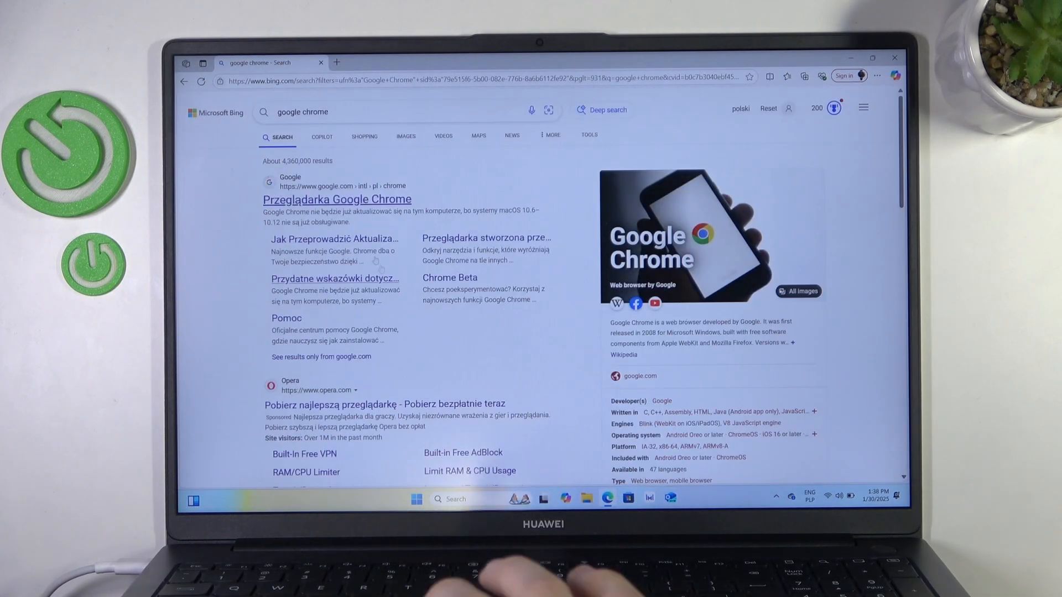
click(336, 199)
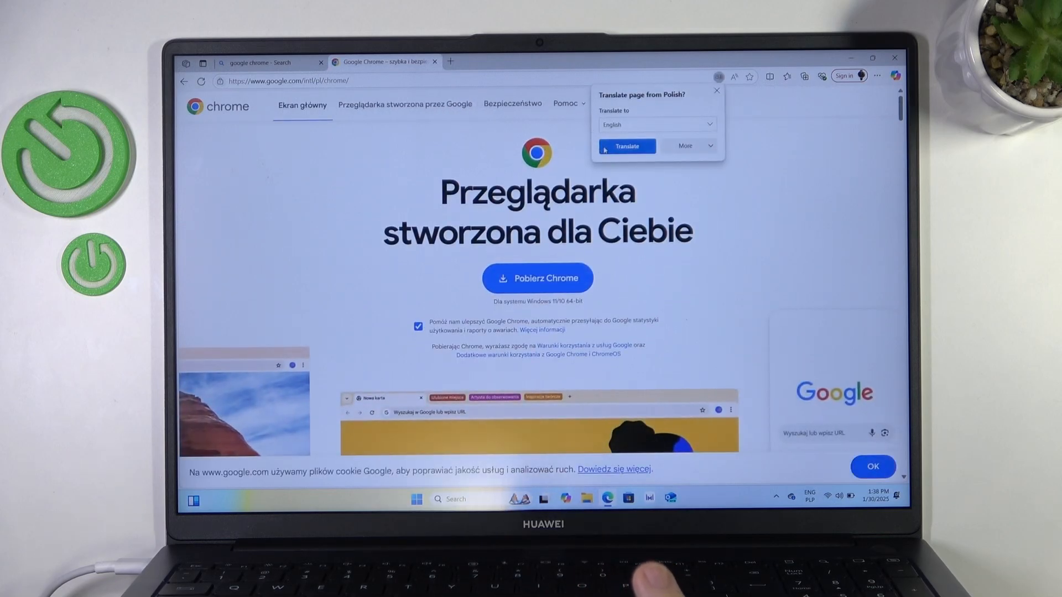
Translate the Polish Chrome page to English and download the Chrome installer.
click(625, 145)
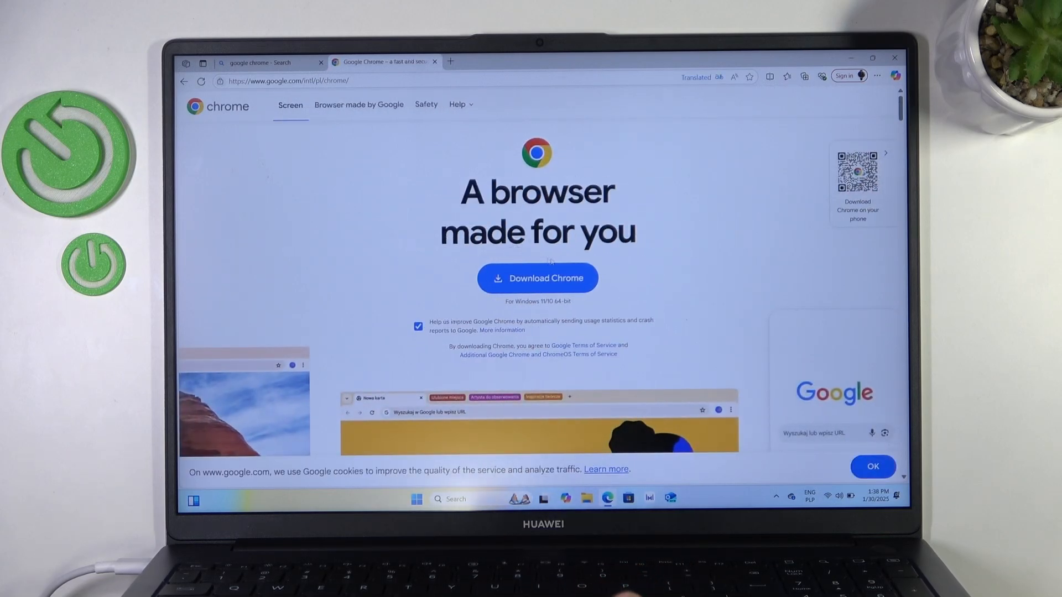
click(537, 277)
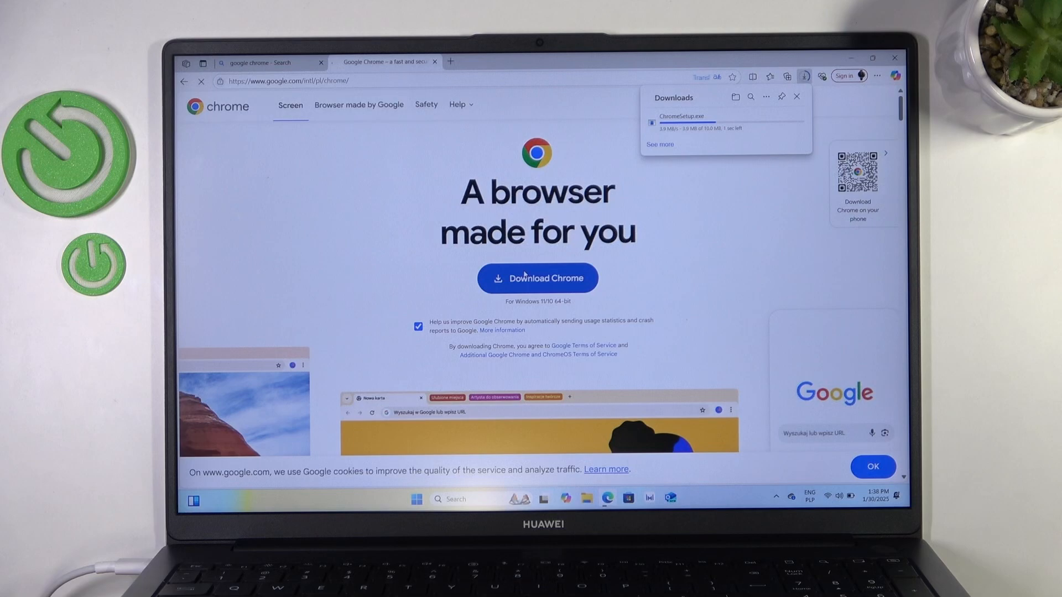
click(537, 278)
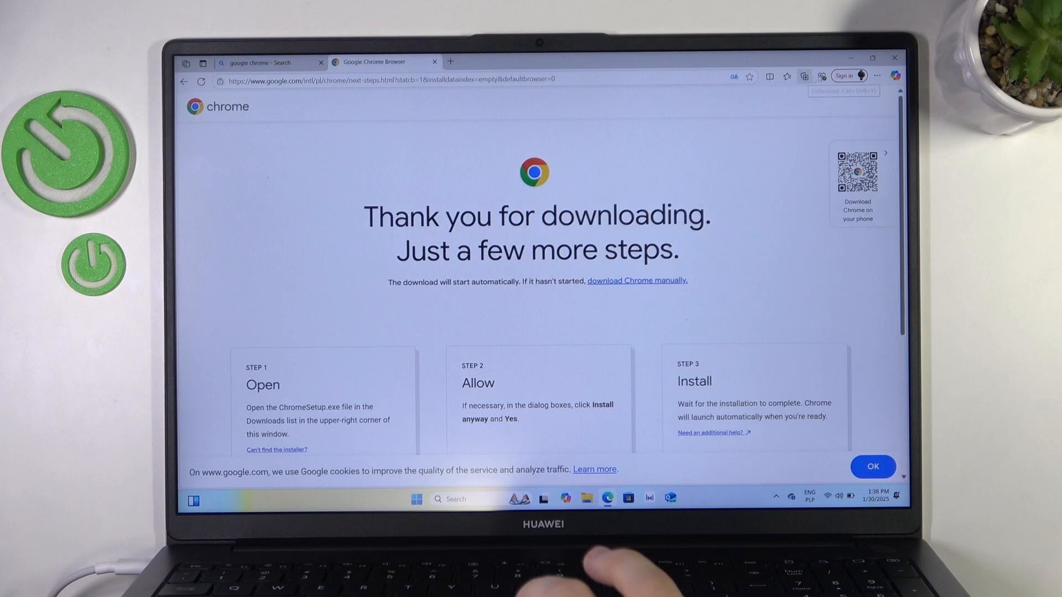
Run ChromeSetup.exe from Downloads and approve the User Account Control prompt.
click(877, 75)
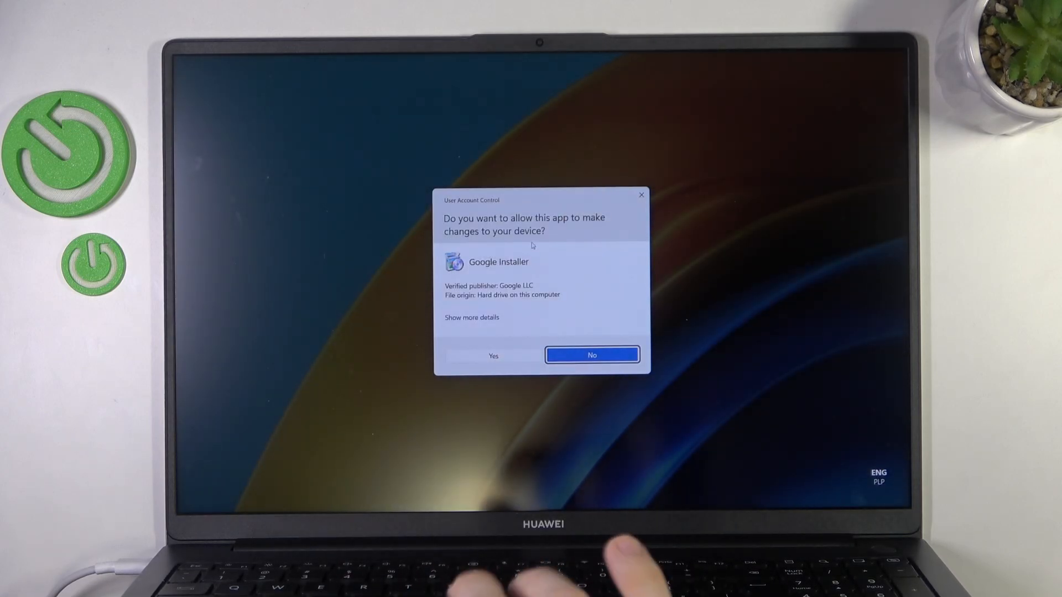
click(493, 356)
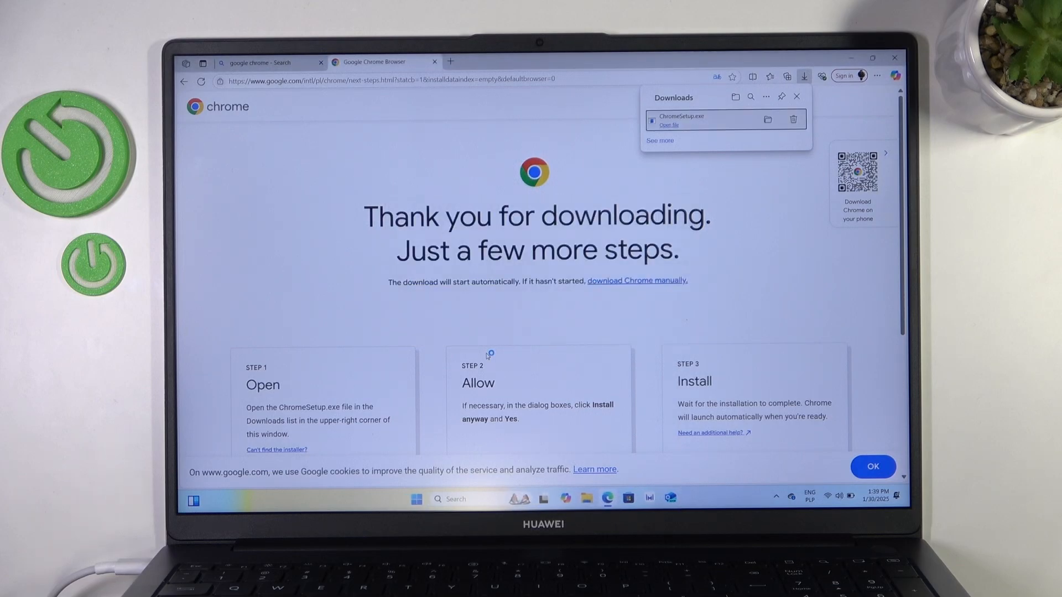
Let the installer finish until Chrome's default-browser welcome window appears.
click(668, 126)
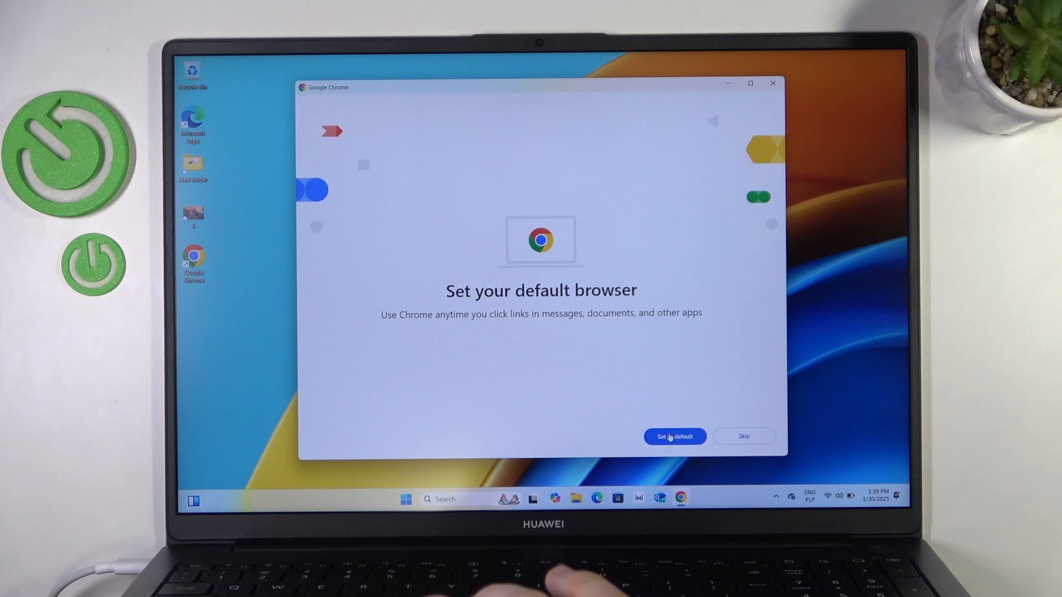
Choose Set default in Chrome's welcome screen and confirm it in Windows Settings.
click(673, 435)
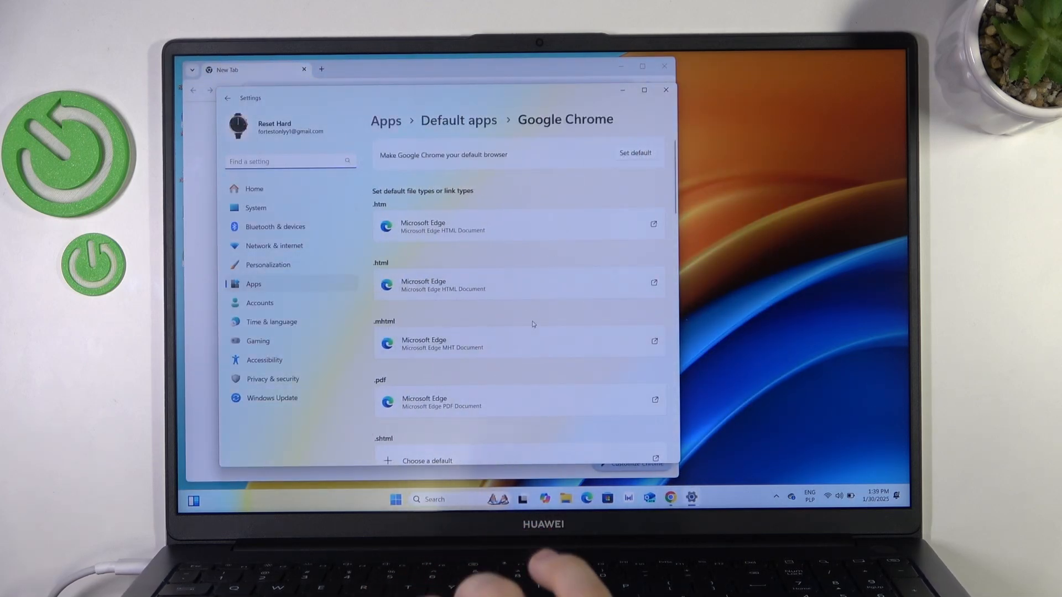
click(635, 155)
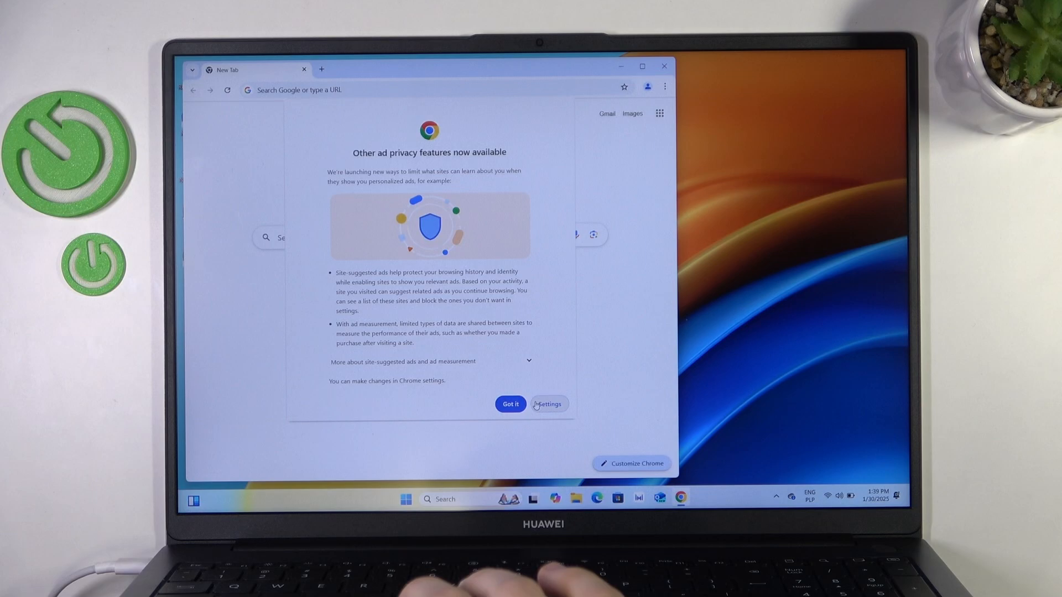
Acknowledge the ad privacy notice with Got it, then close the Chrome window.
click(510, 404)
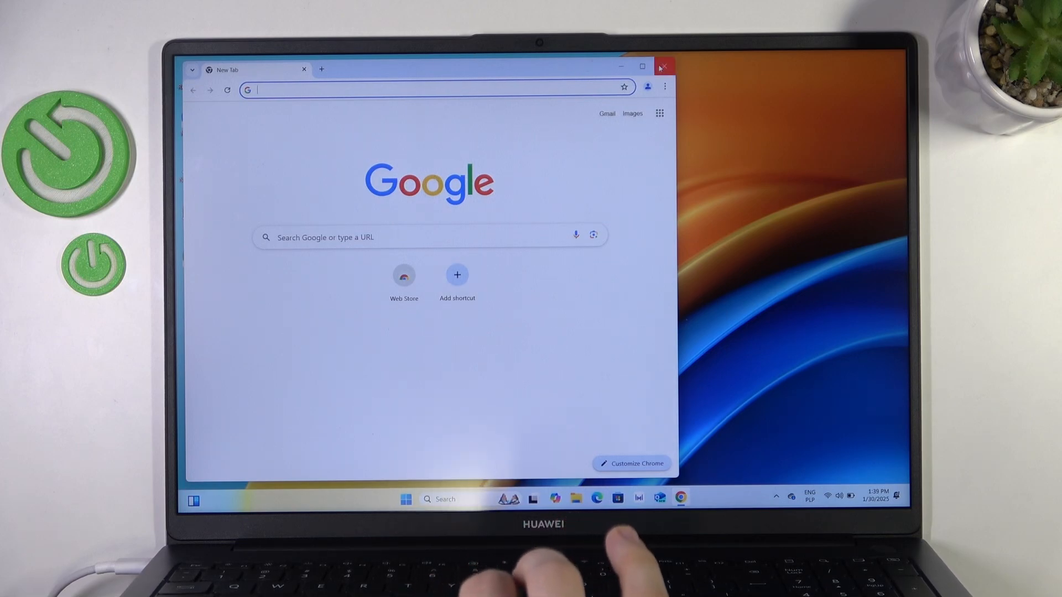
click(662, 66)
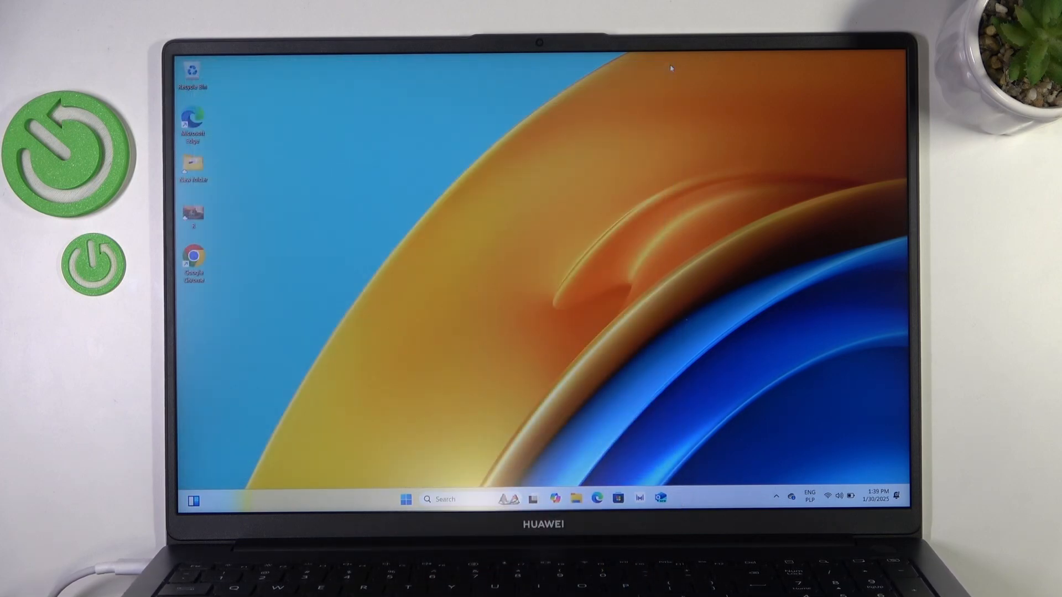